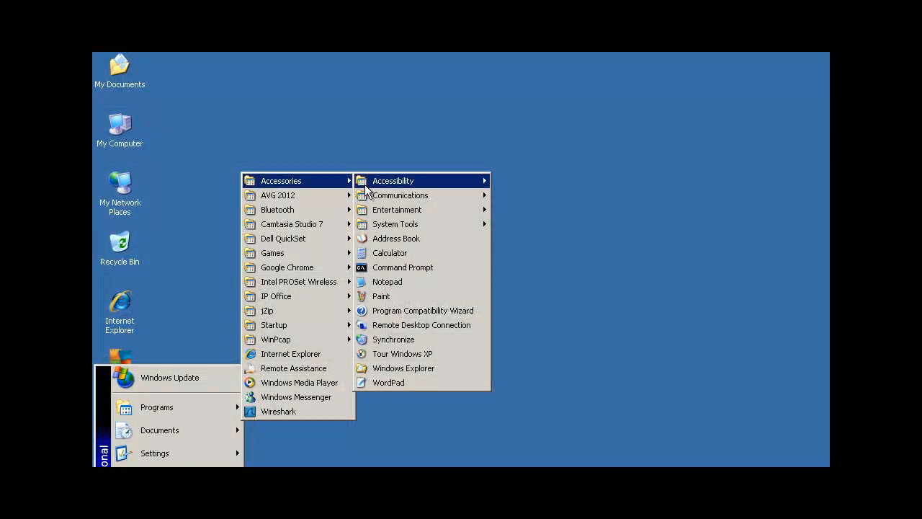
mouse_move(400, 196)
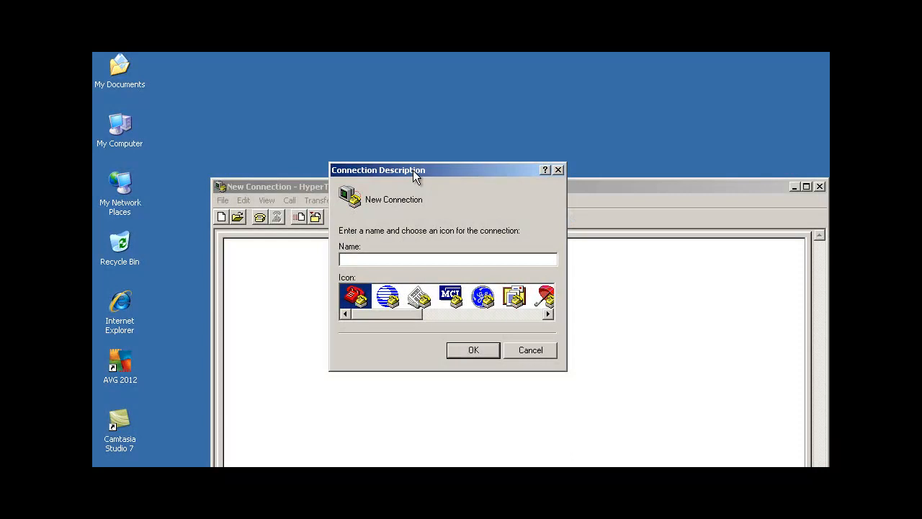
Name the new HyperTerminal connection 'test' and confirm it
text(test)
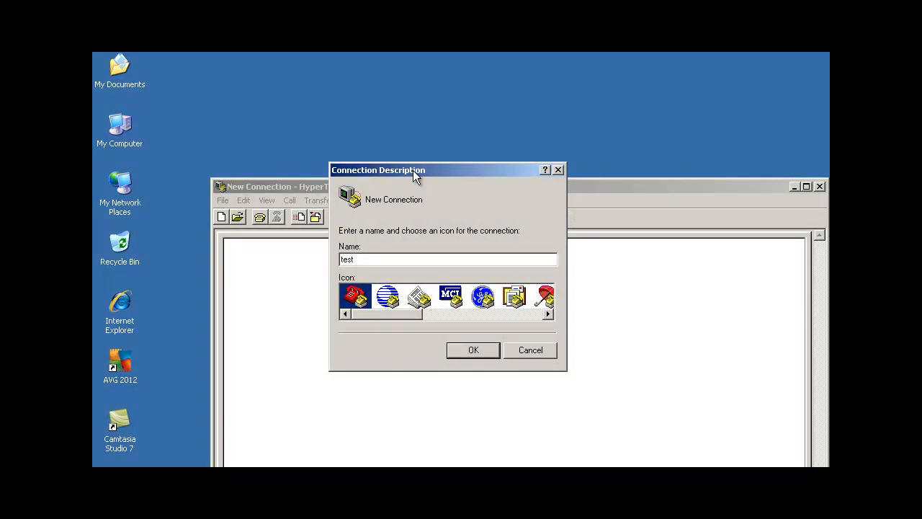
mouse_move(454, 358)
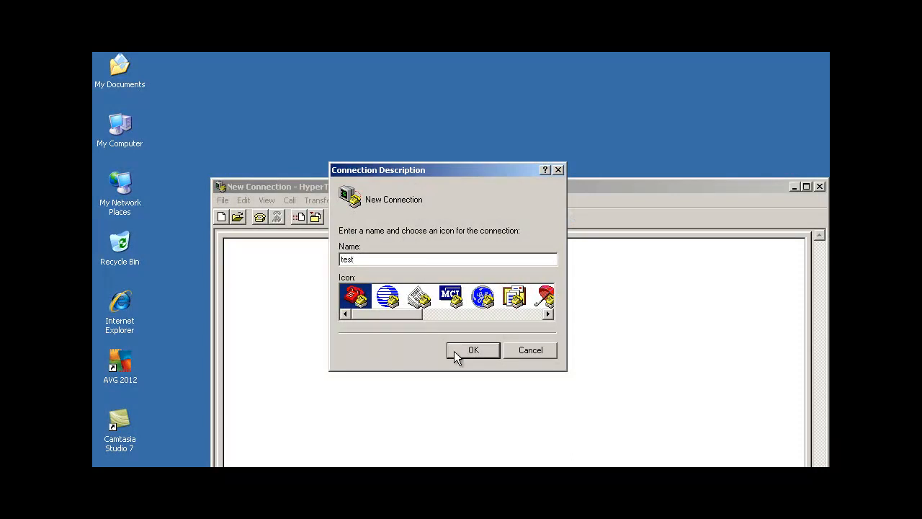
click(473, 350)
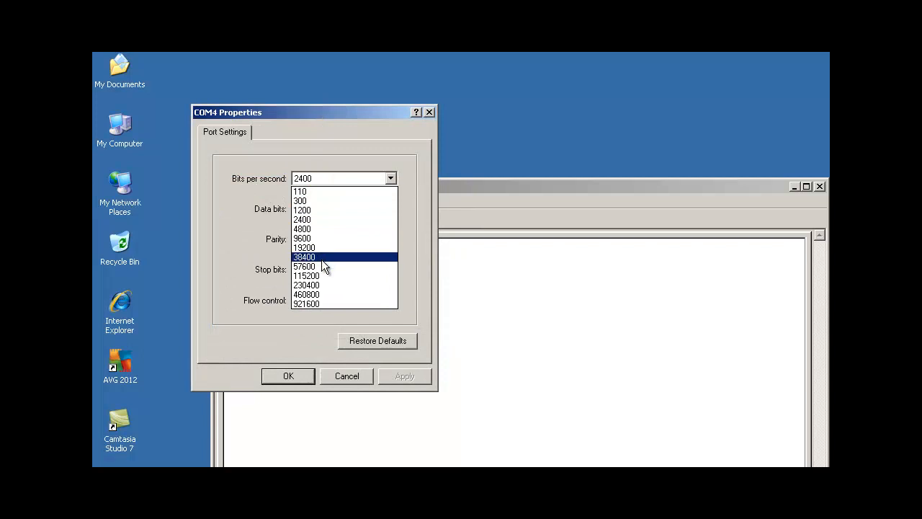
Set COM4 to 38400 bps with no flow control and apply the port settings
click(304, 256)
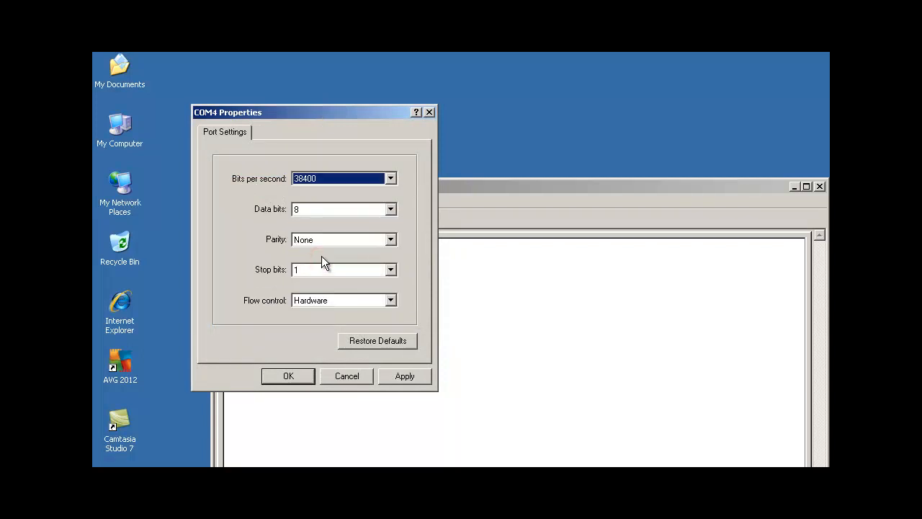
mouse_move(330, 214)
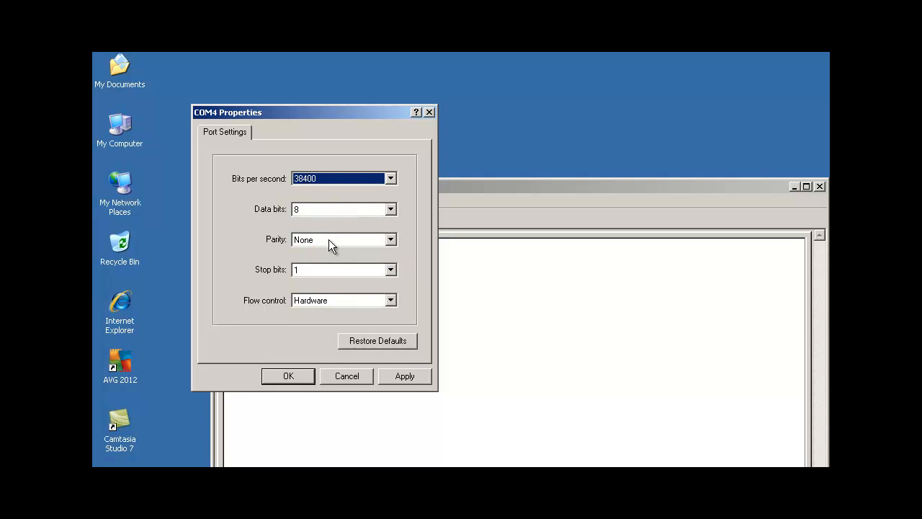
mouse_move(331, 303)
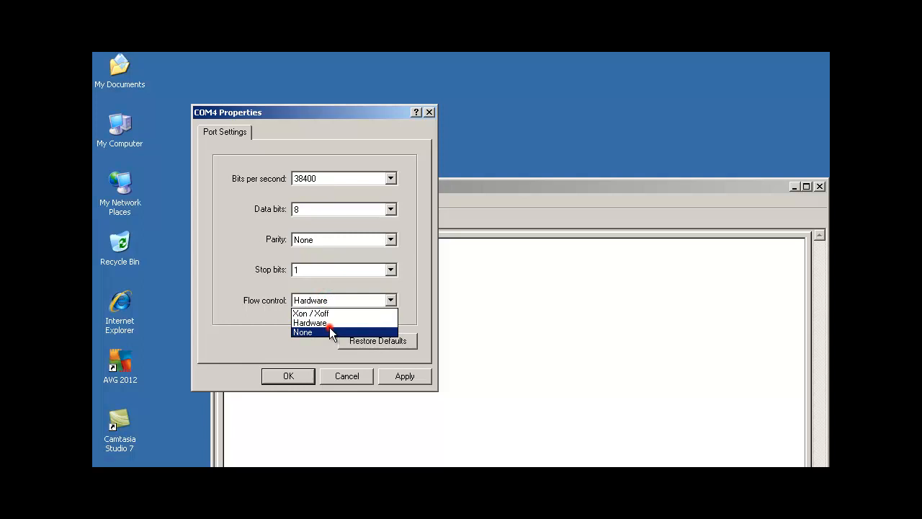
click(302, 332)
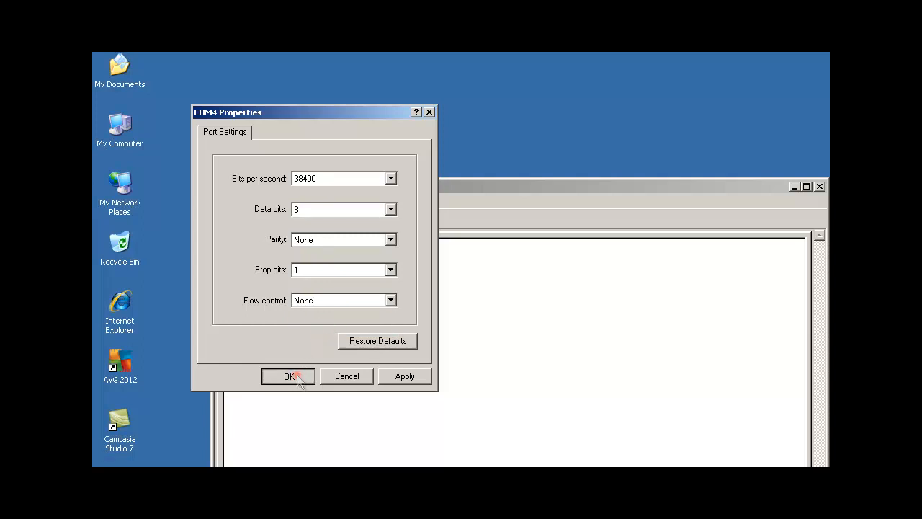
click(288, 376)
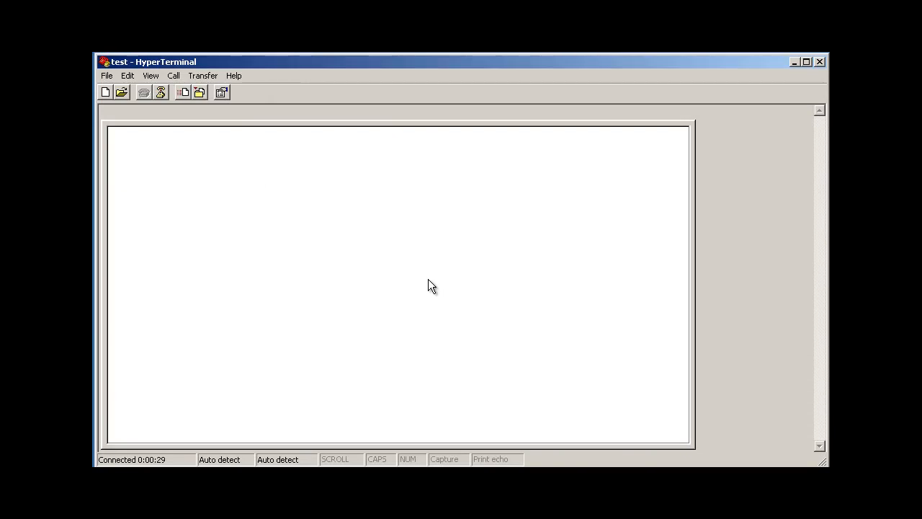
Send AT to get OK, then enter the AT-SECURITYRESETALL command
text(AT)
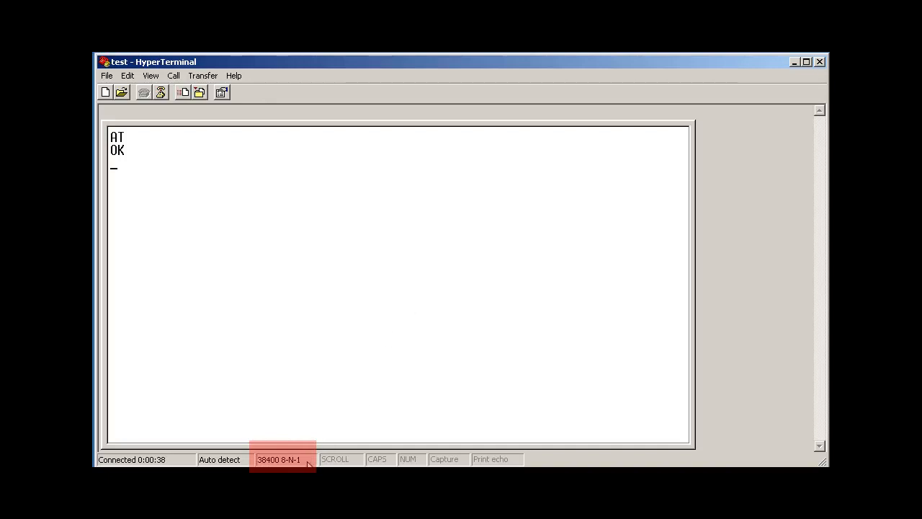
text(AT)
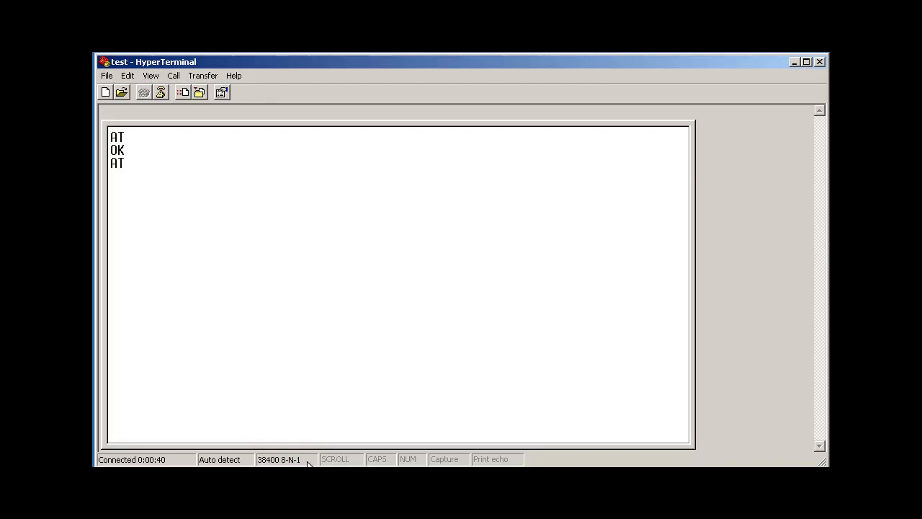
text(-SE)
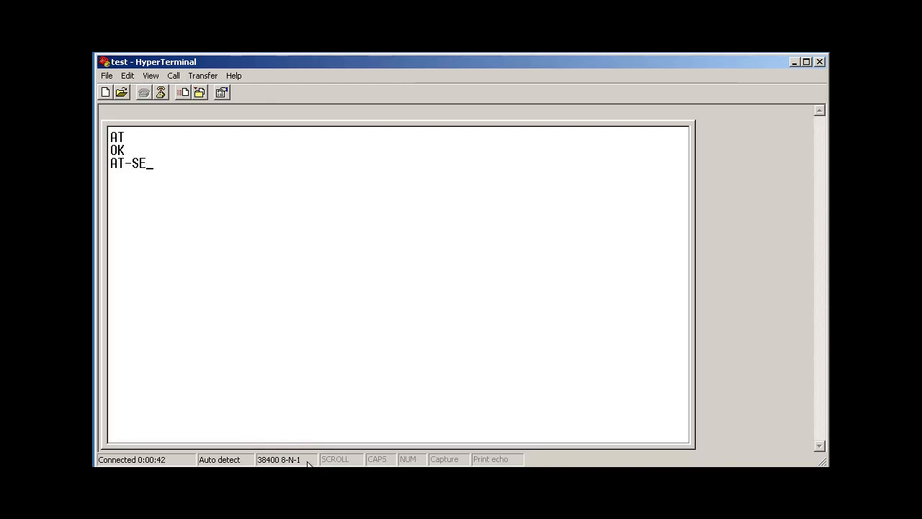
text(CURITY)
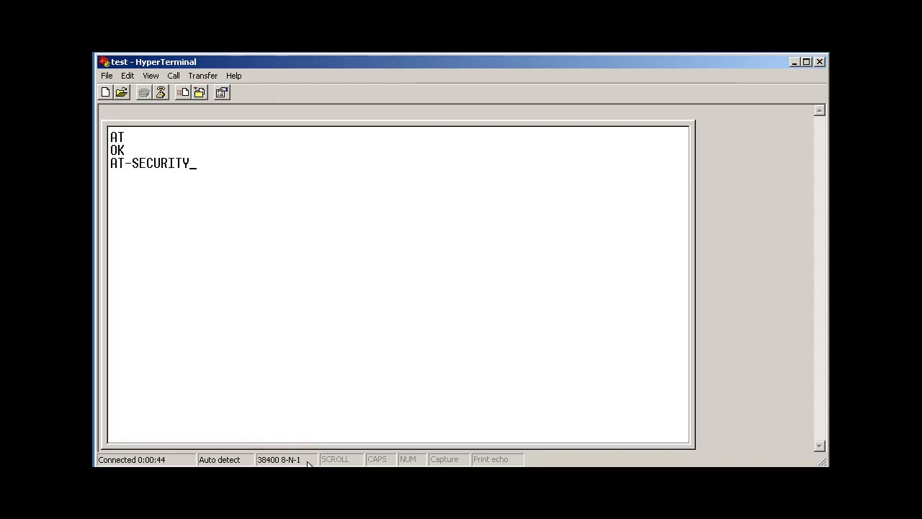
text(RESET)
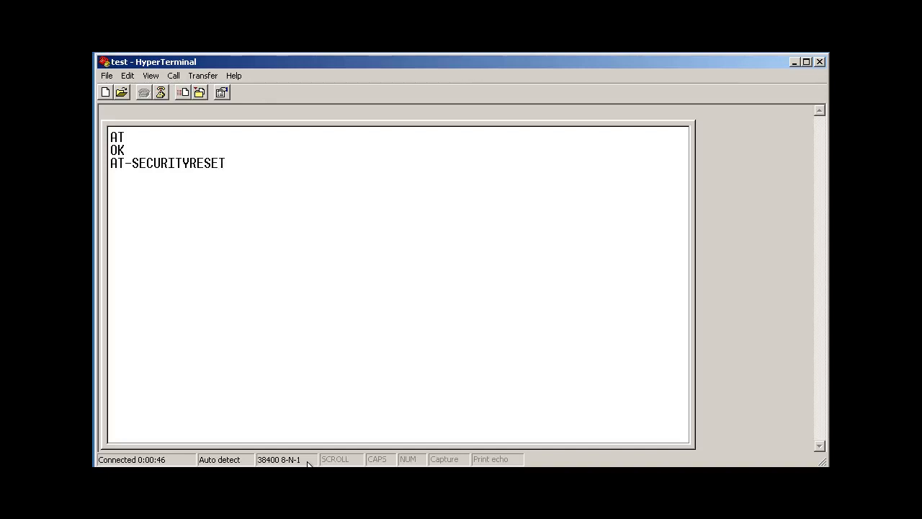
text(ALL)
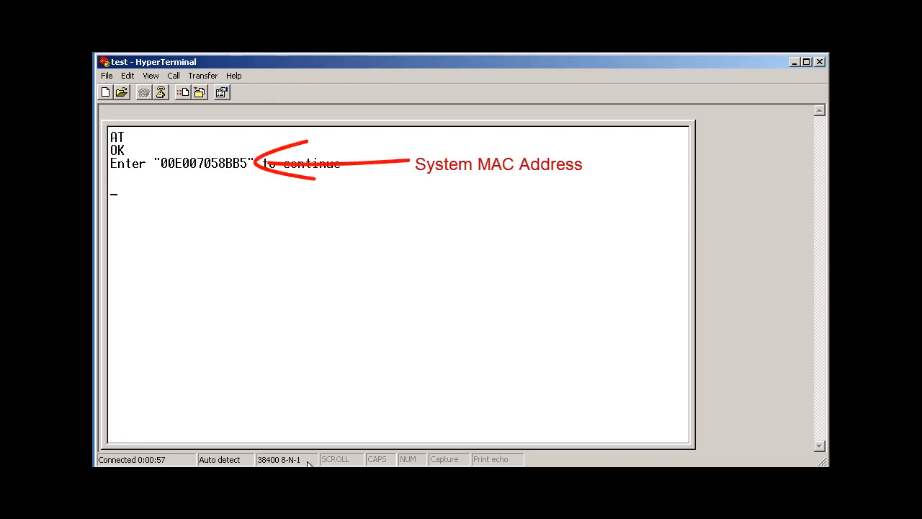
Enter the system MAC address 00E007058BB5 at the reset prompt to get OK
text(0)
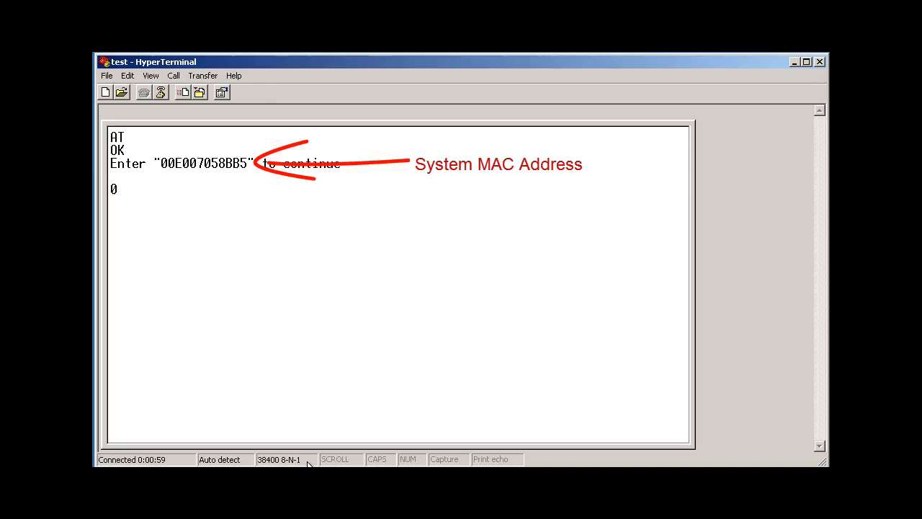
text(00E)
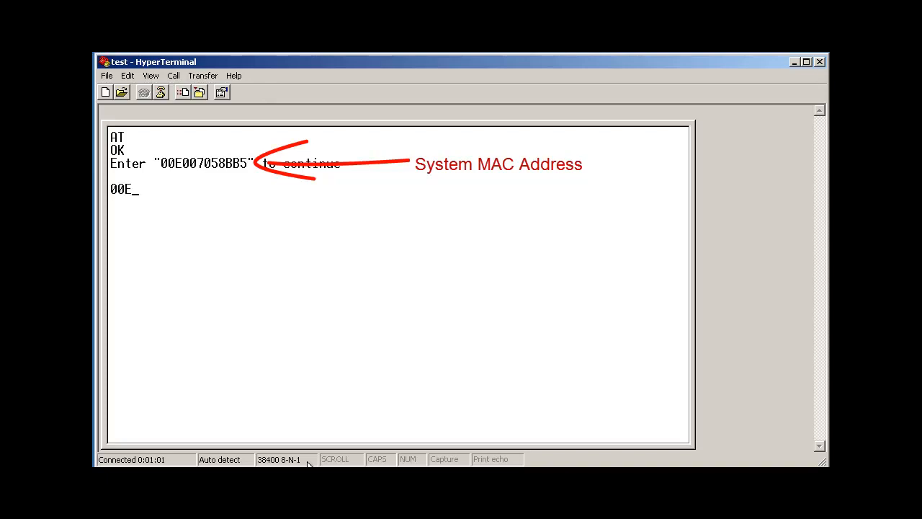
text(0070)
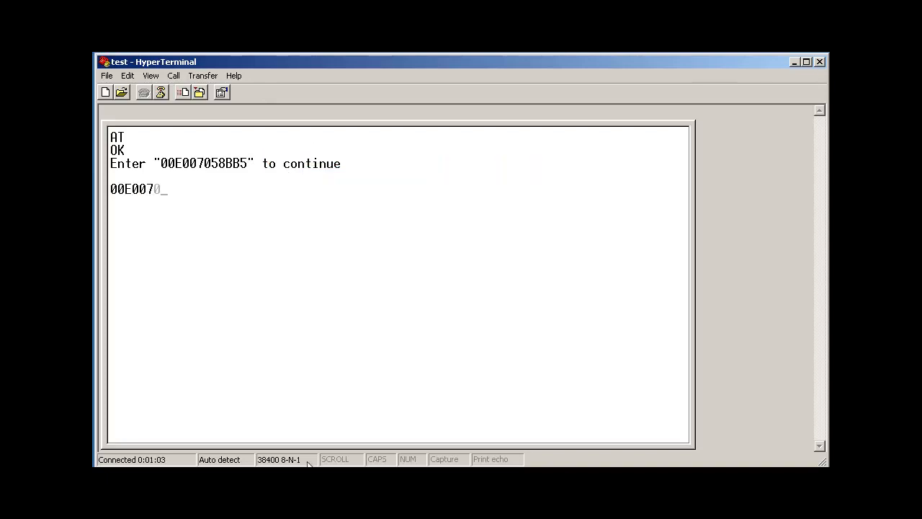
text(58BB)
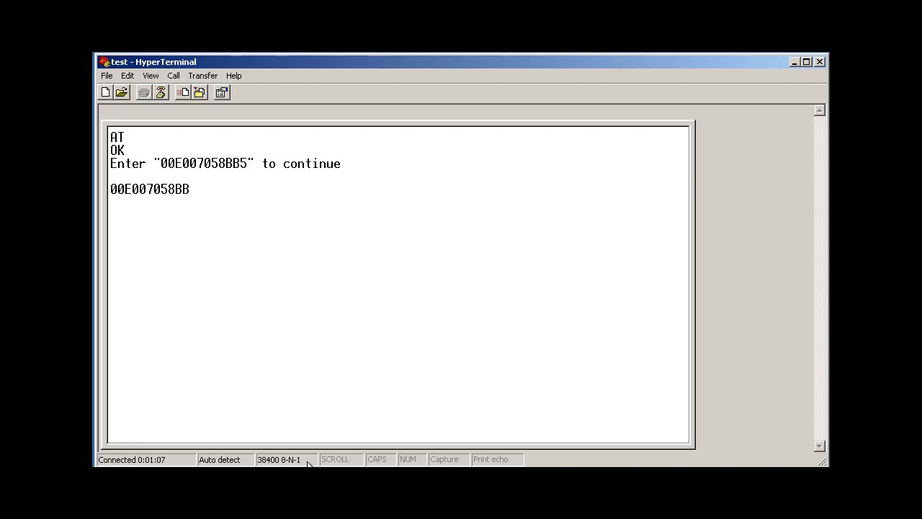
text(5)
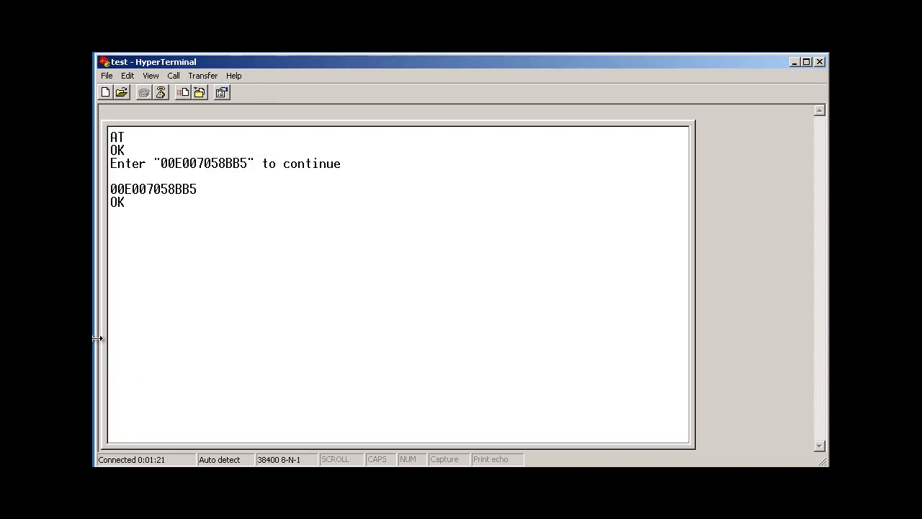
click(106, 75)
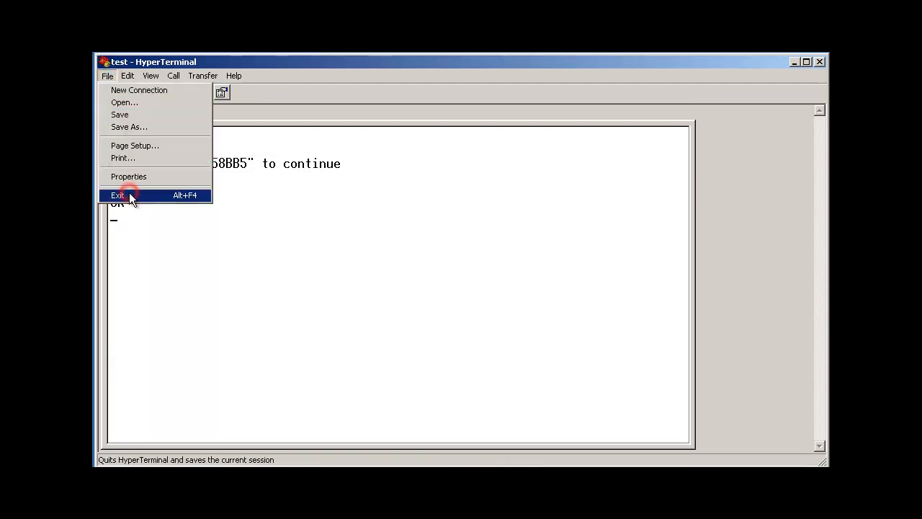
Exit HyperTerminal and confirm disconnecting the session
click(119, 196)
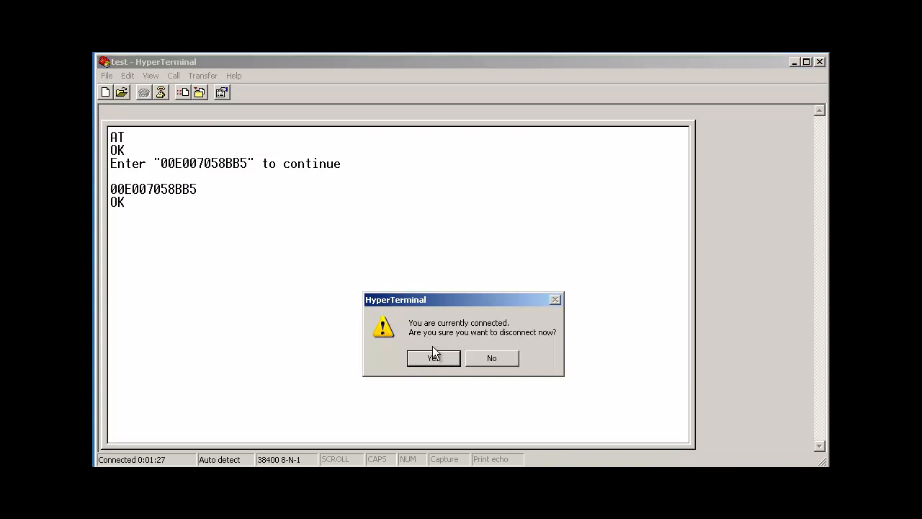
click(432, 357)
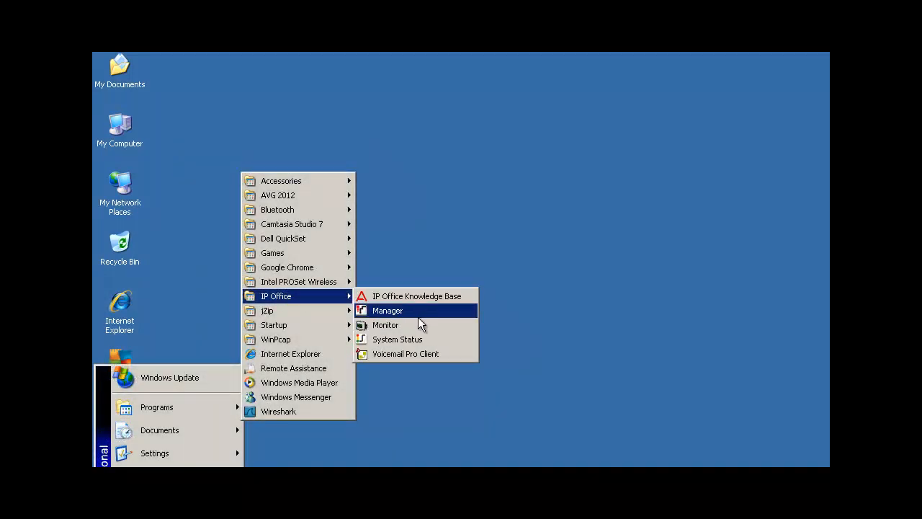
mouse_move(420, 317)
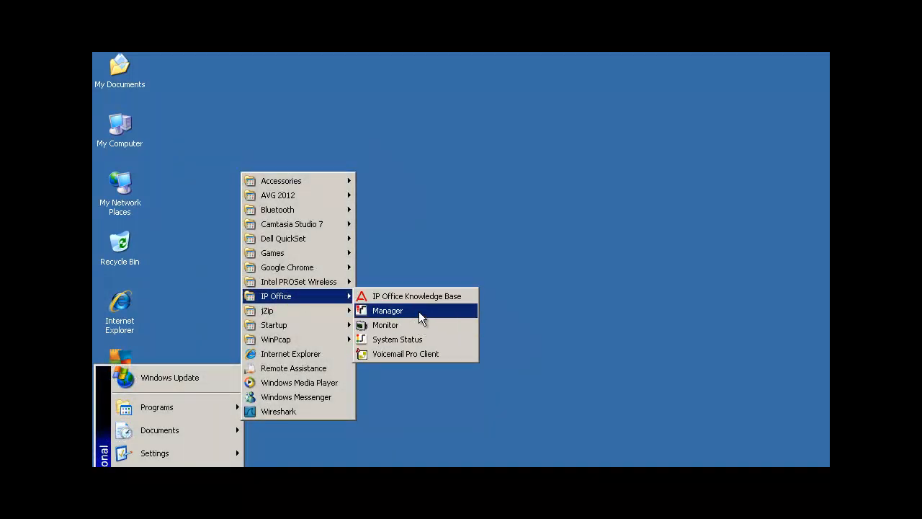
Launch IP Office Manager and go to File > Advanced > Security Settings
click(387, 312)
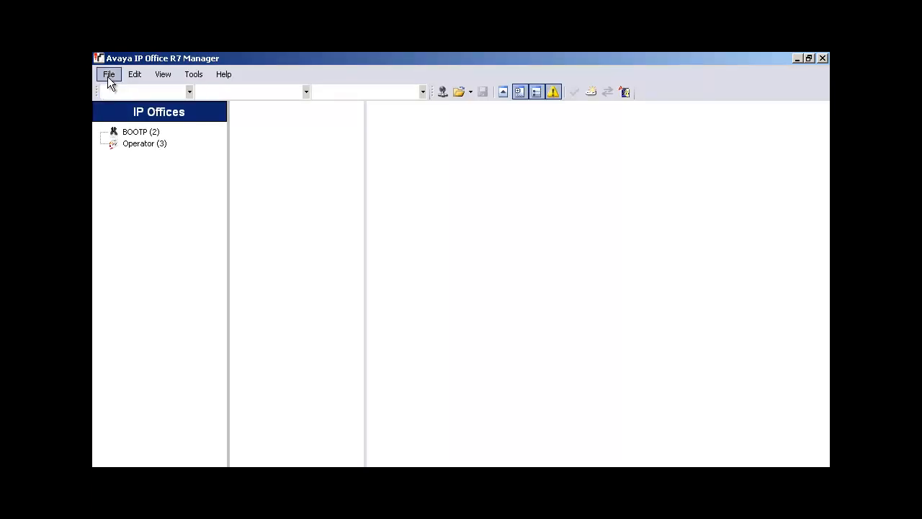
click(108, 75)
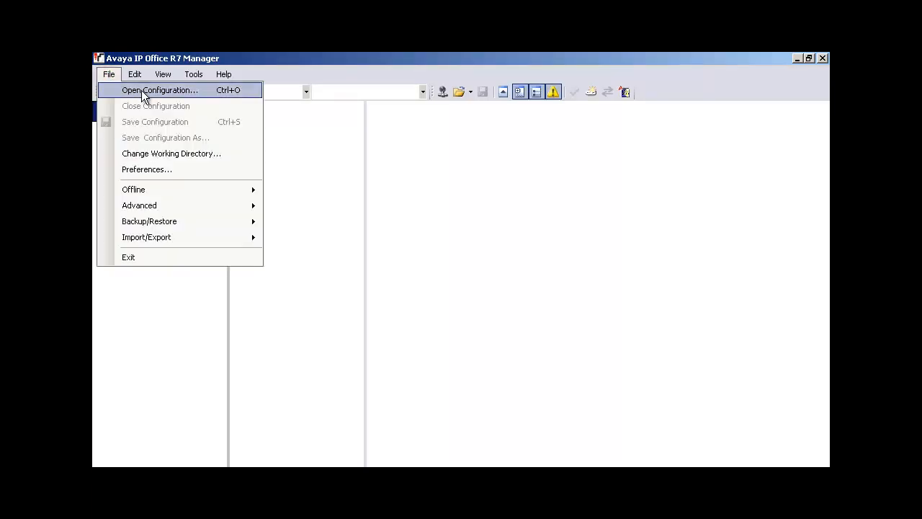
mouse_move(139, 204)
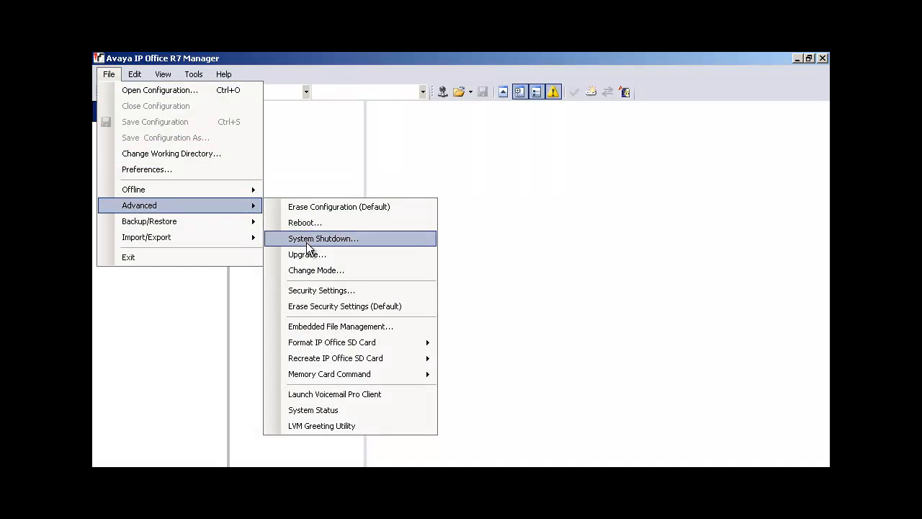
mouse_move(322, 289)
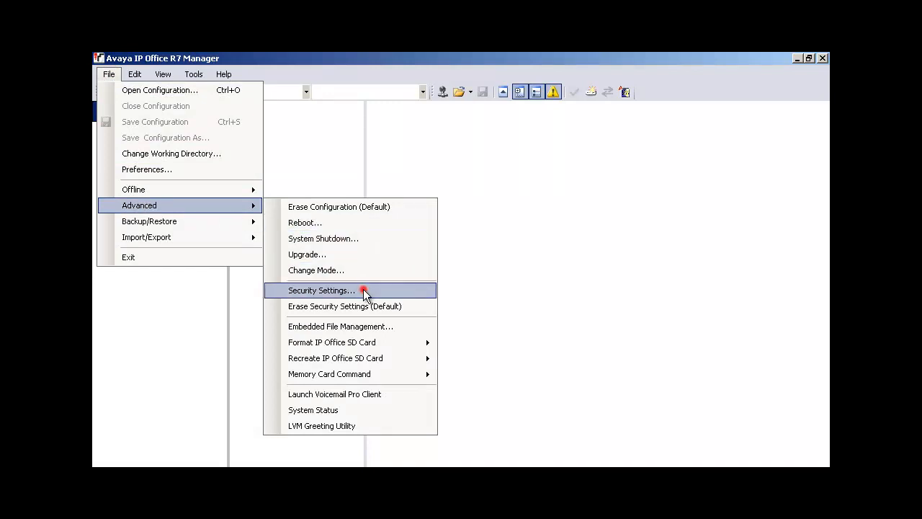
click(321, 290)
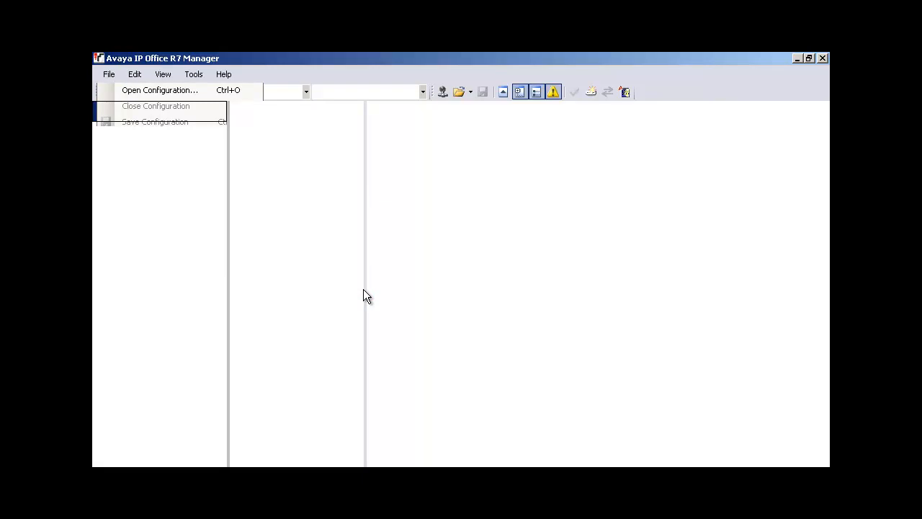
click(158, 90)
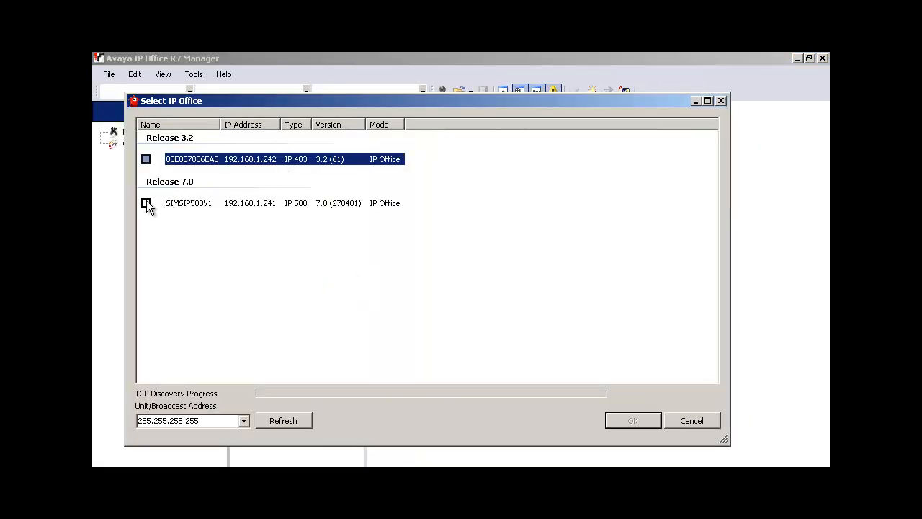
Select the SIMSIP500V1 system and log in with service user name 'security'
click(146, 203)
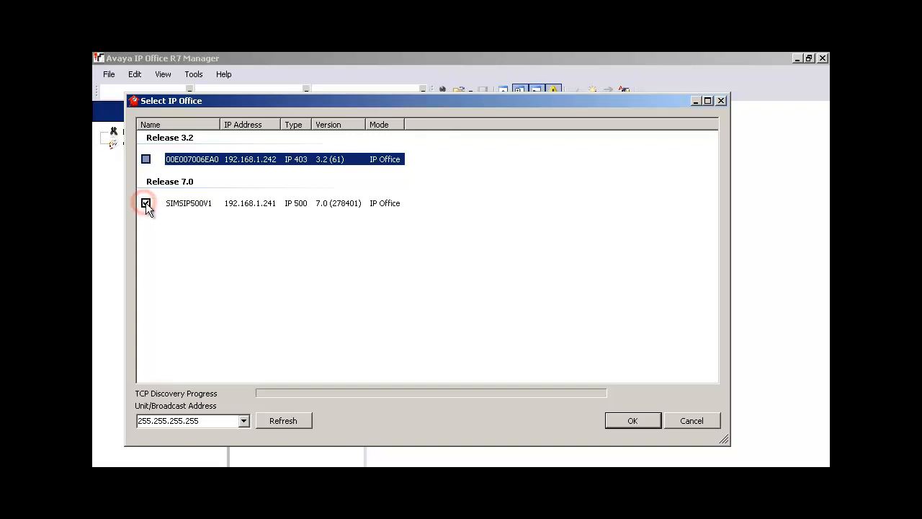
click(146, 201)
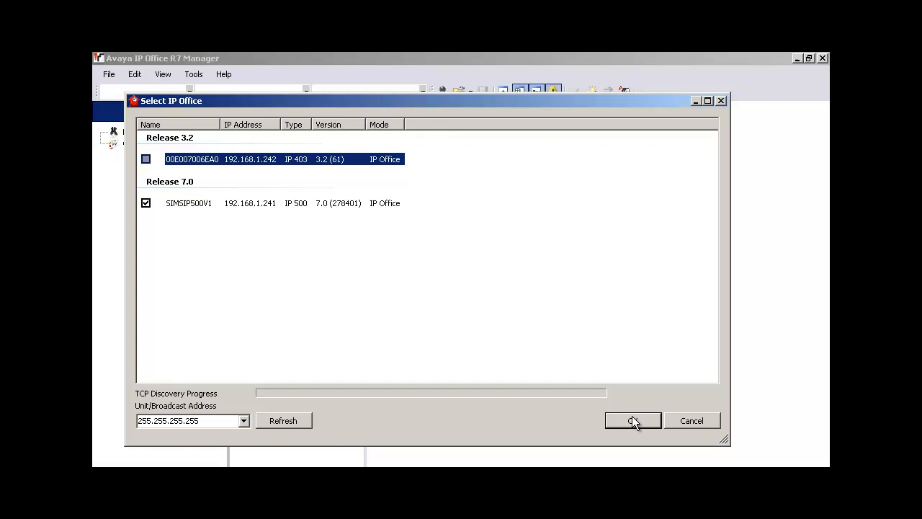
click(632, 421)
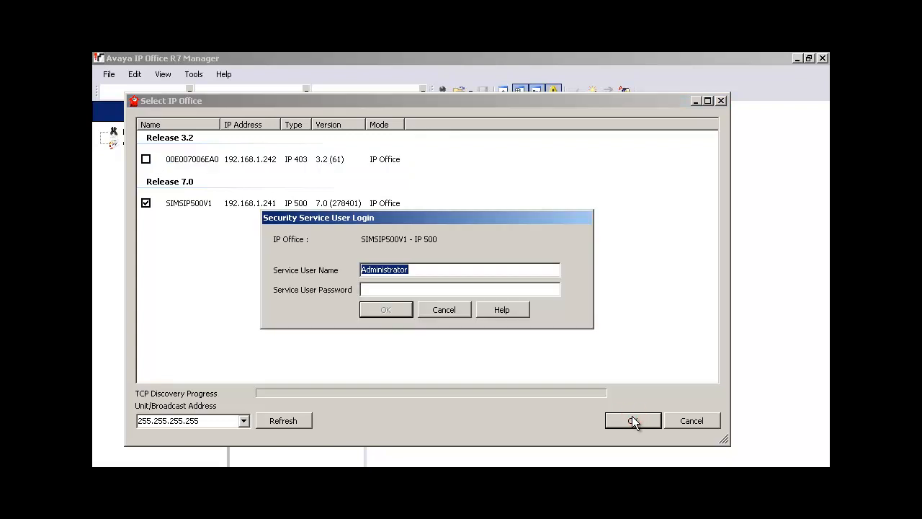
text(securi)
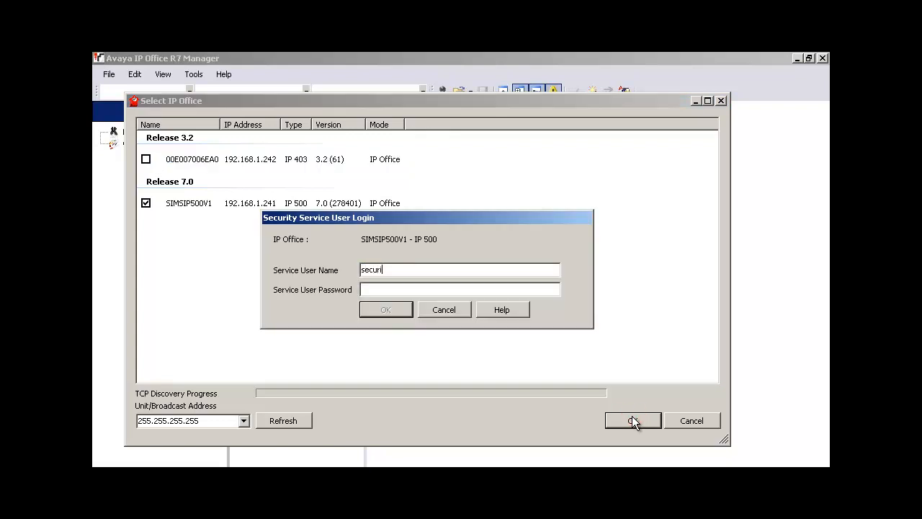
text(ty)
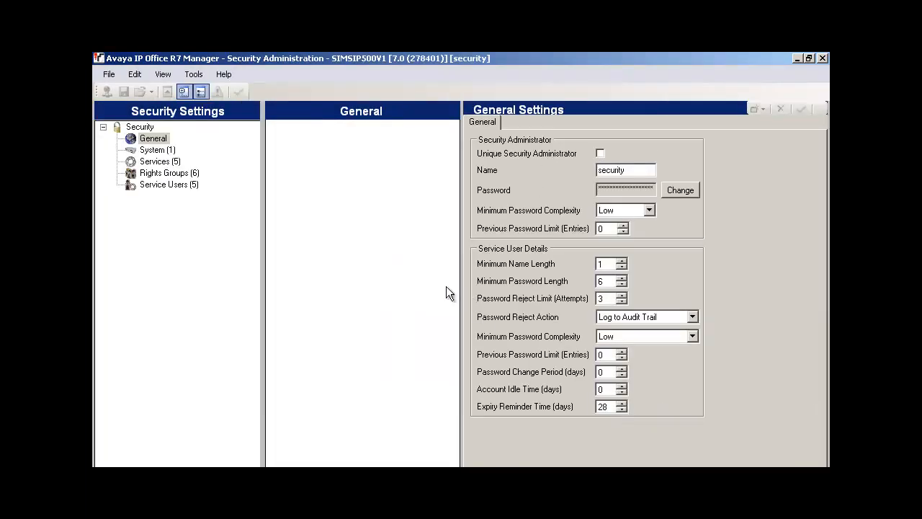
mouse_move(388, 254)
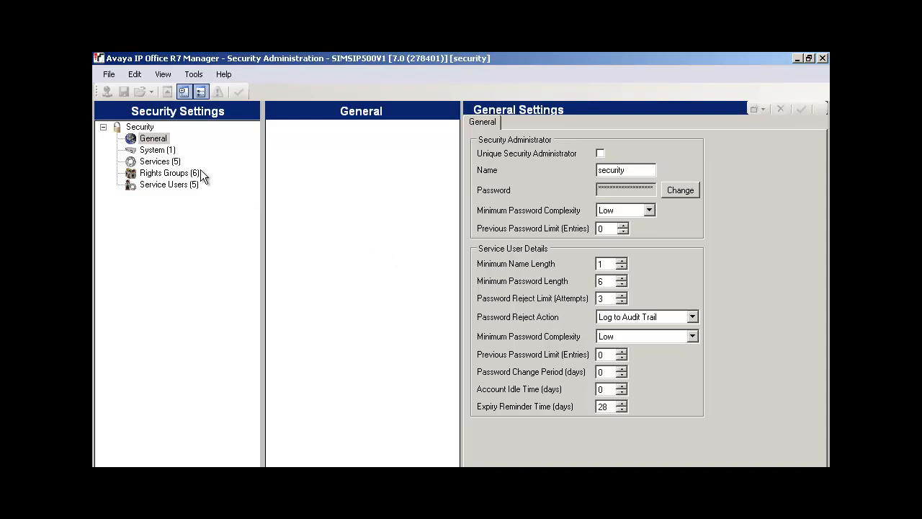
Review System, Services, Rights Groups and Service Users defaults in the security tree
click(159, 150)
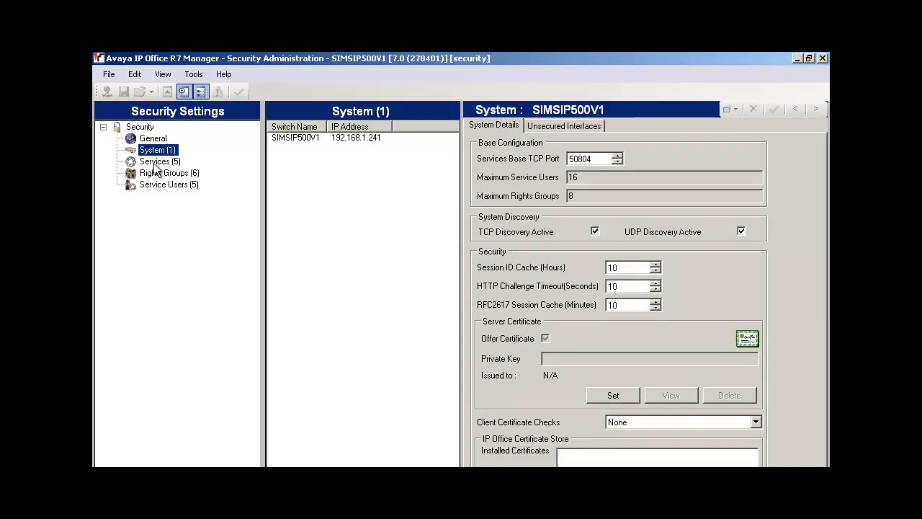
click(158, 161)
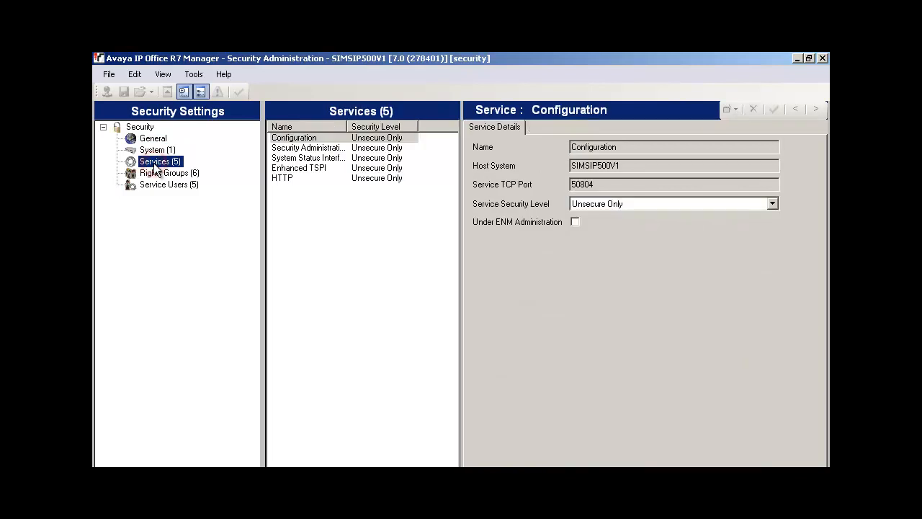
mouse_move(156, 179)
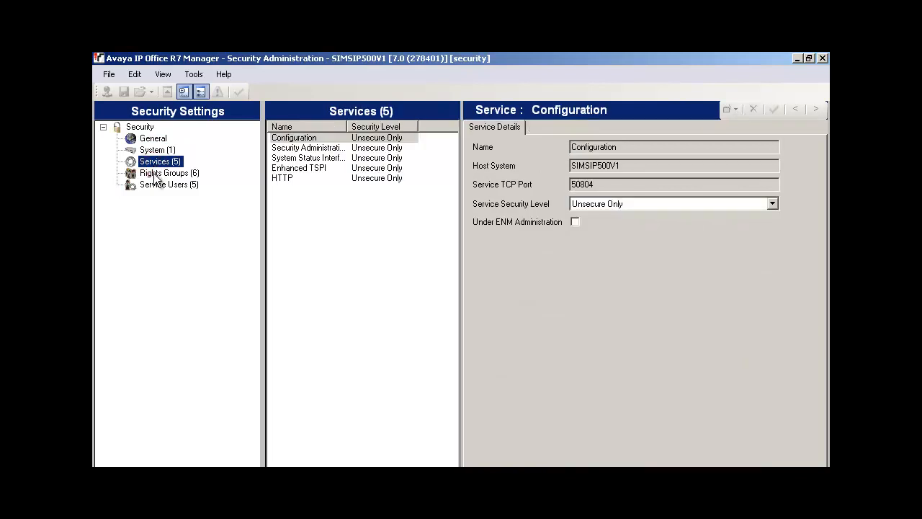
click(169, 173)
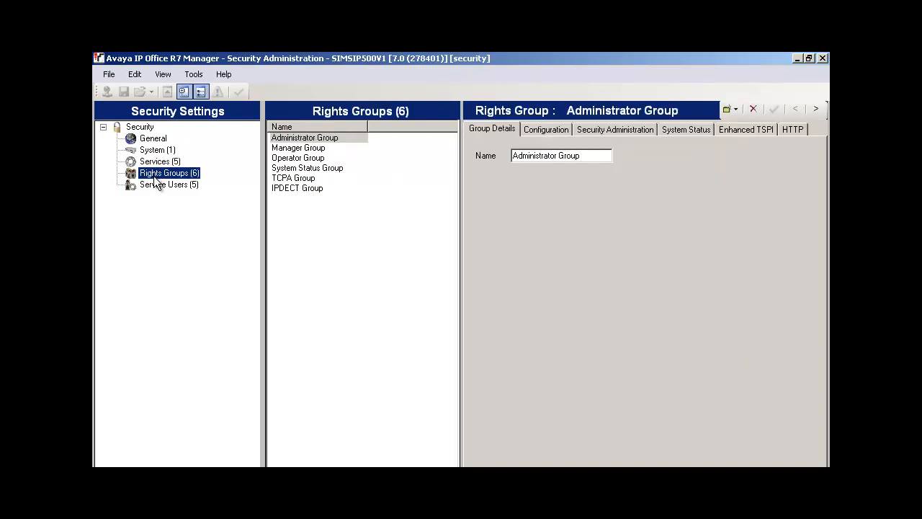
click(169, 184)
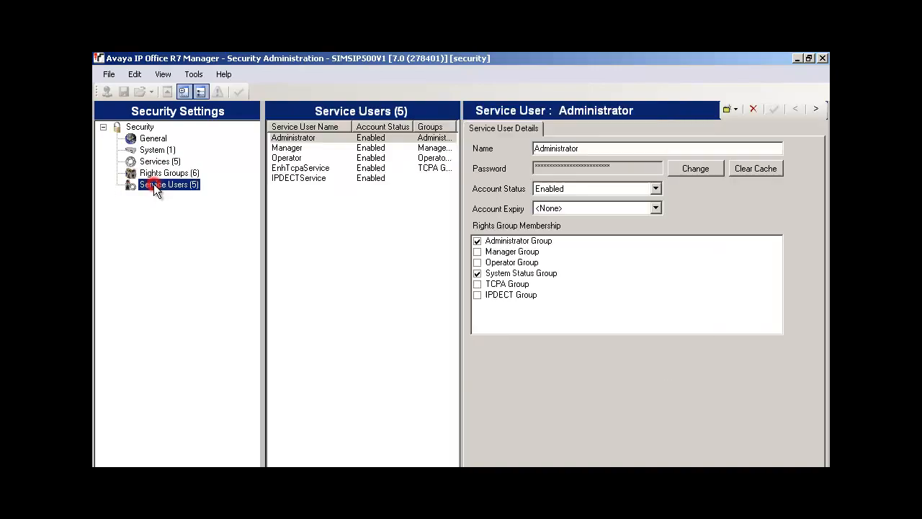